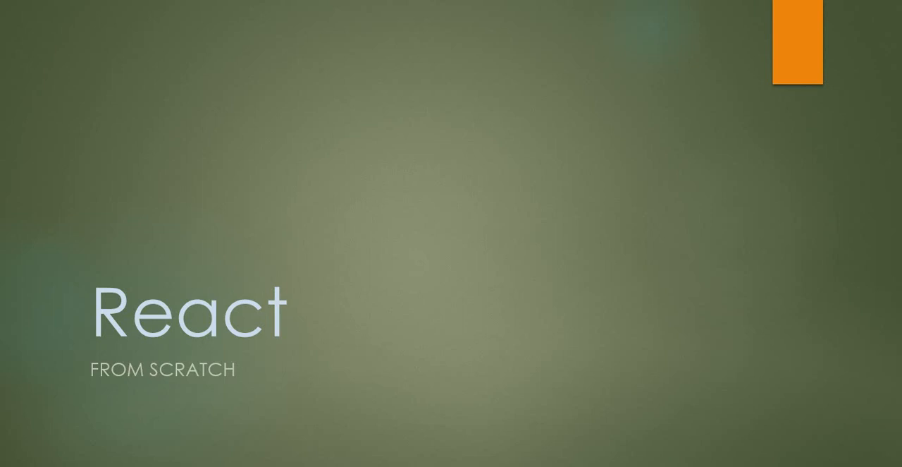
Advance the slideshow from the React title slide to the What is React slide.
{"action": "key", "text": "Right"}
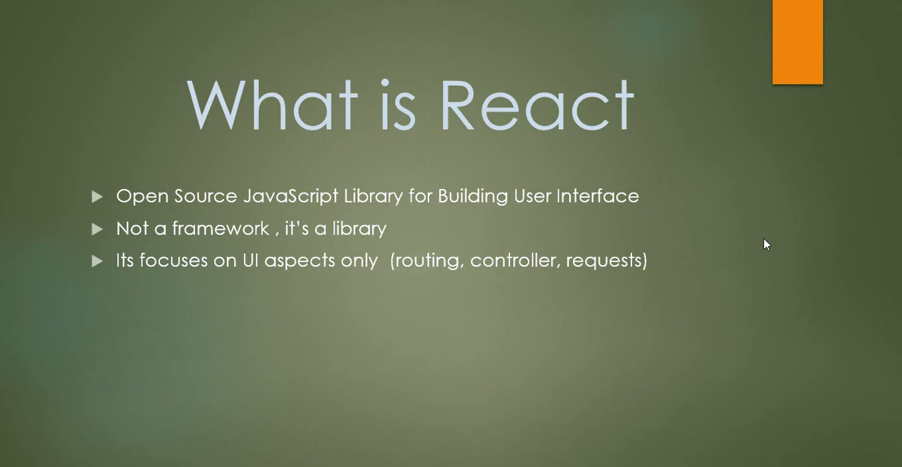
Advance the slideshow to the Background slide on React's origins and community.
{"action": "key", "text": "Right"}
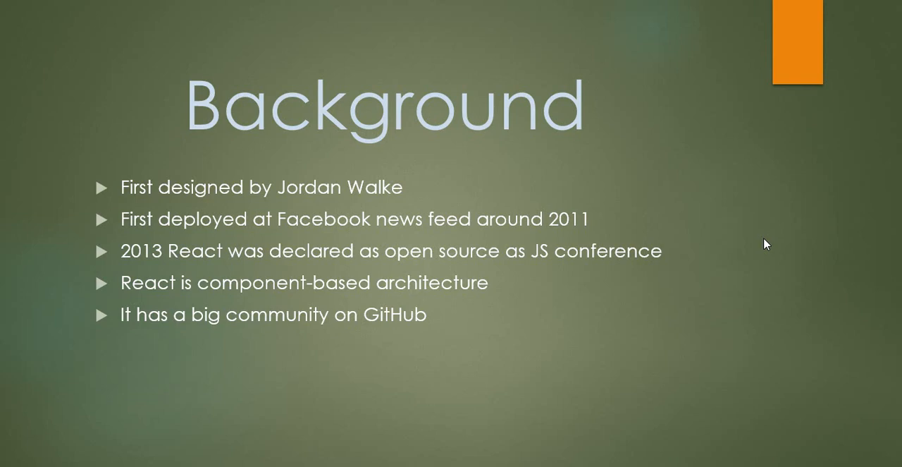
Advance the slideshow to the Prerequisites slide listing HTML, CSS, JavaScript and ES6.
{"action": "key", "text": "Right"}
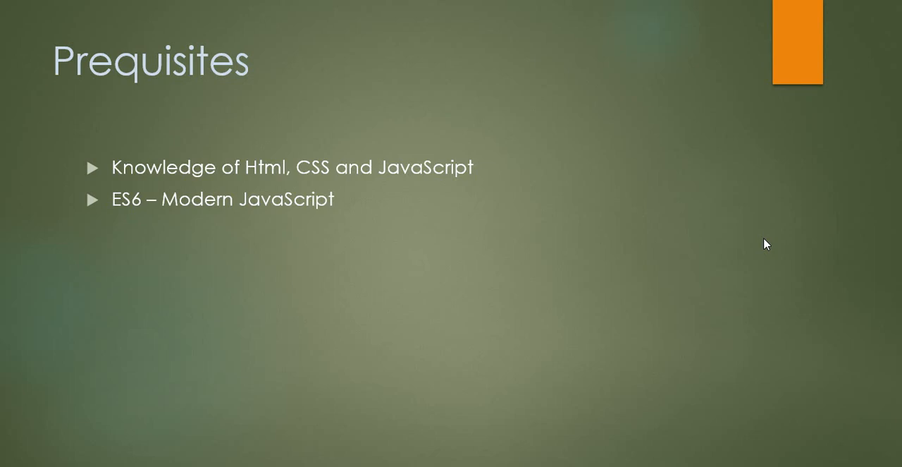
Advance the slideshow to the Series content slide covering fundamentals, components and state/props.
{"action": "key", "text": "right"}
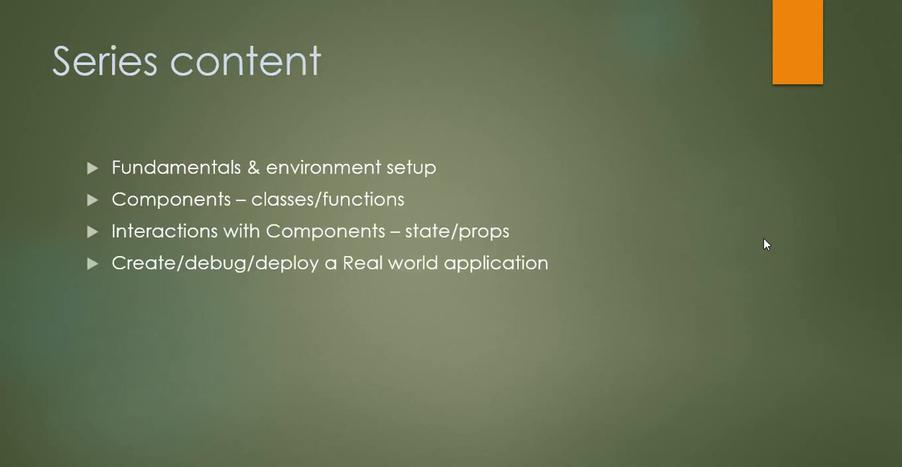